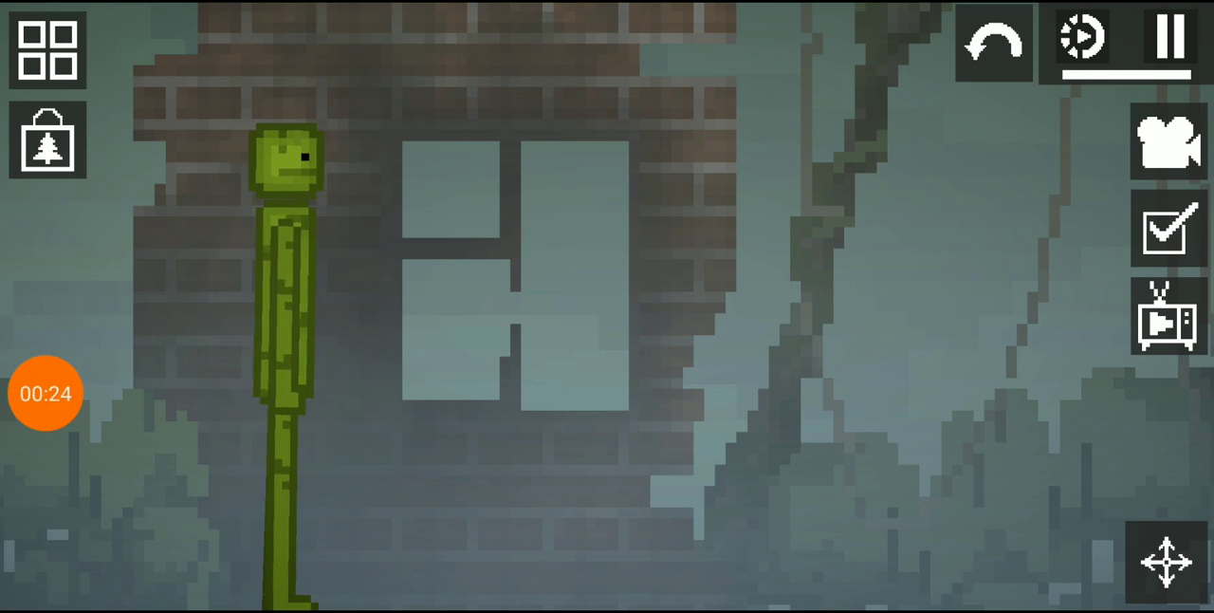
Pause the melon ragdoll mid-flight above the ruined brick house, then resume so it falls
left_click(1168, 38)
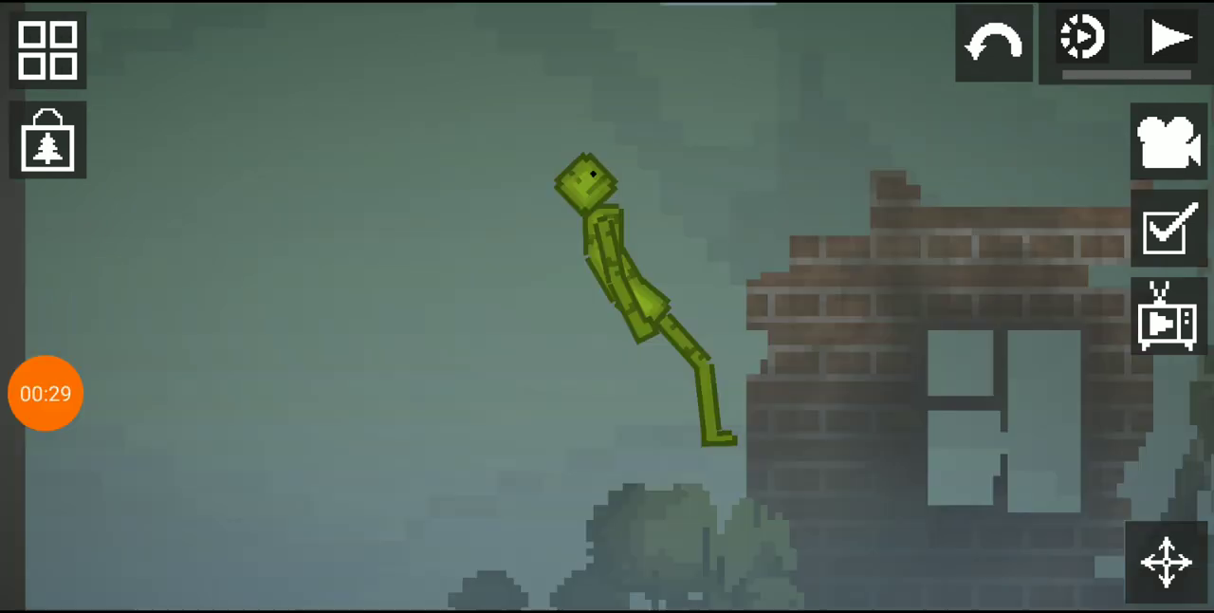
left_click(1171, 38)
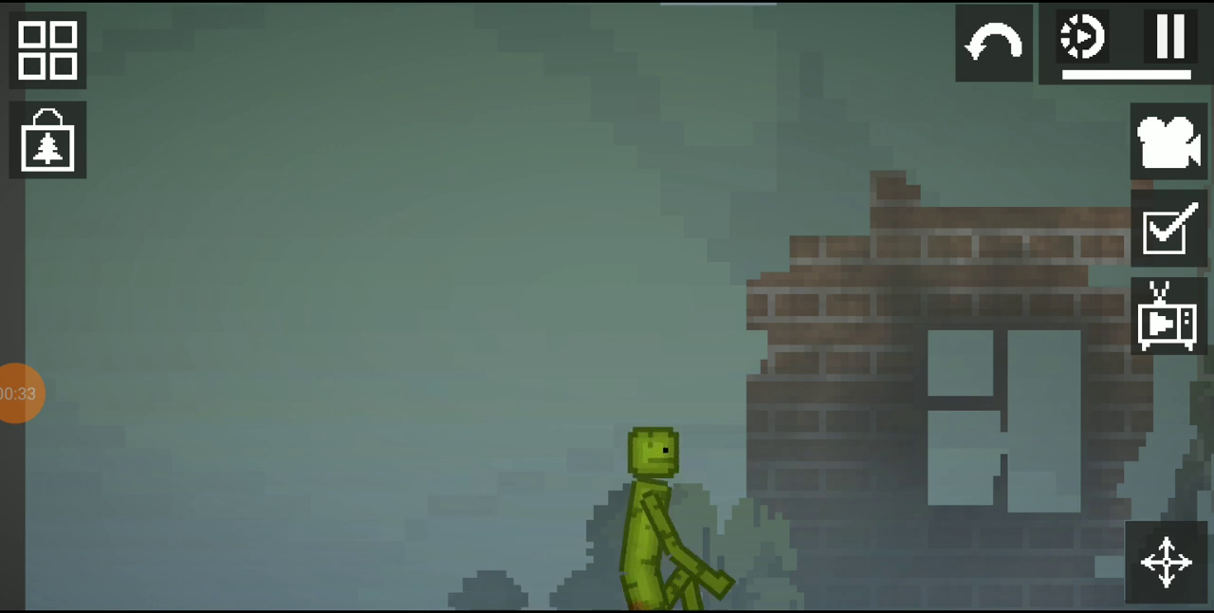
Turn on slow-motion replay with the melon ragdoll standing beside the brick house
left_click(19, 394)
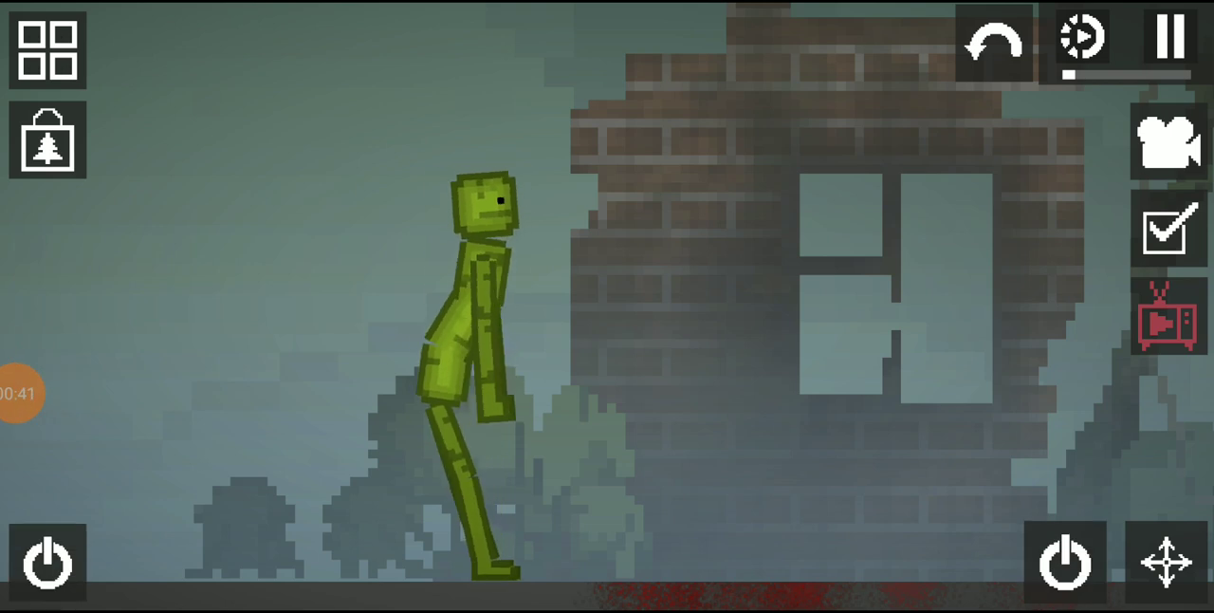
Destroy the melon ragdoll and open the item catalogue to spawn a new melon
left_click(1169, 143)
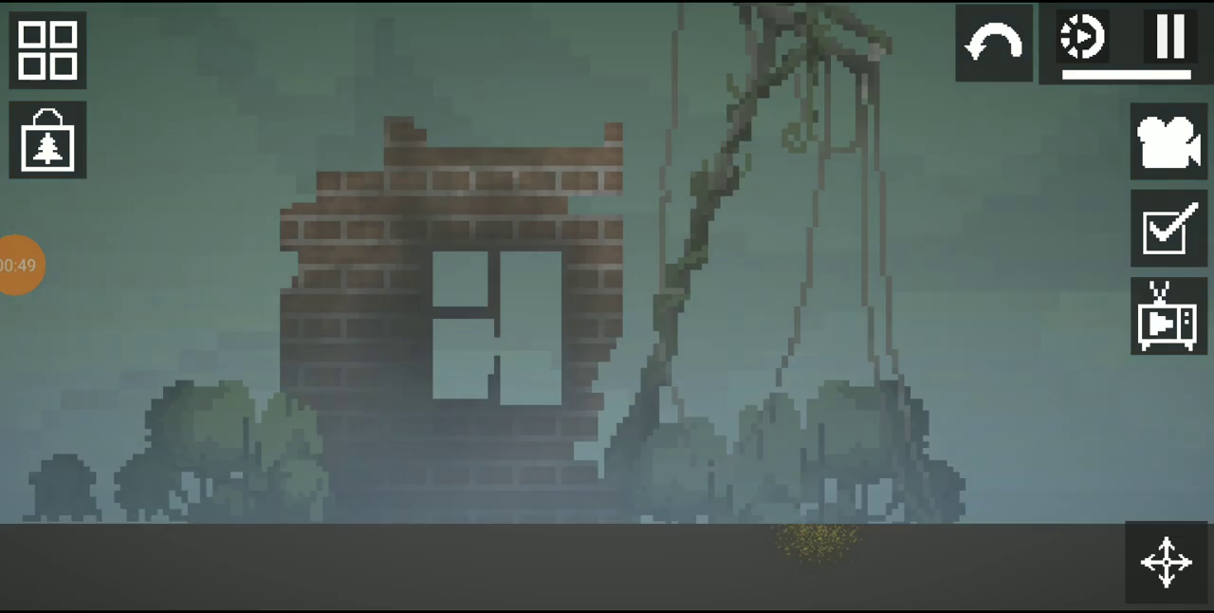
left_click(47, 49)
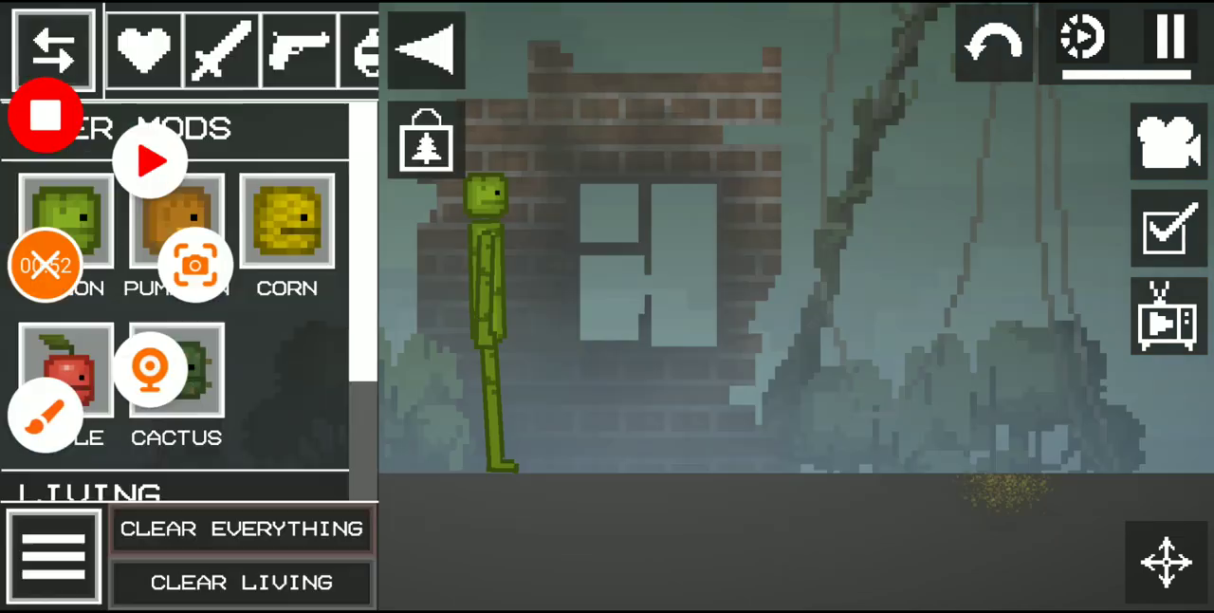